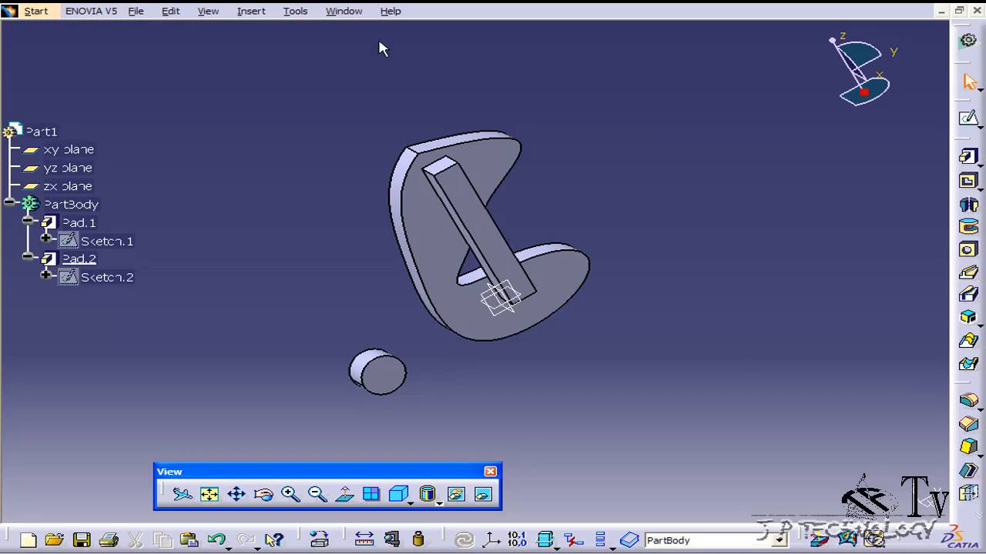
Shell the part with a 10 mm inside wall, removing the long bar's top face, then fit the view
click(251, 10)
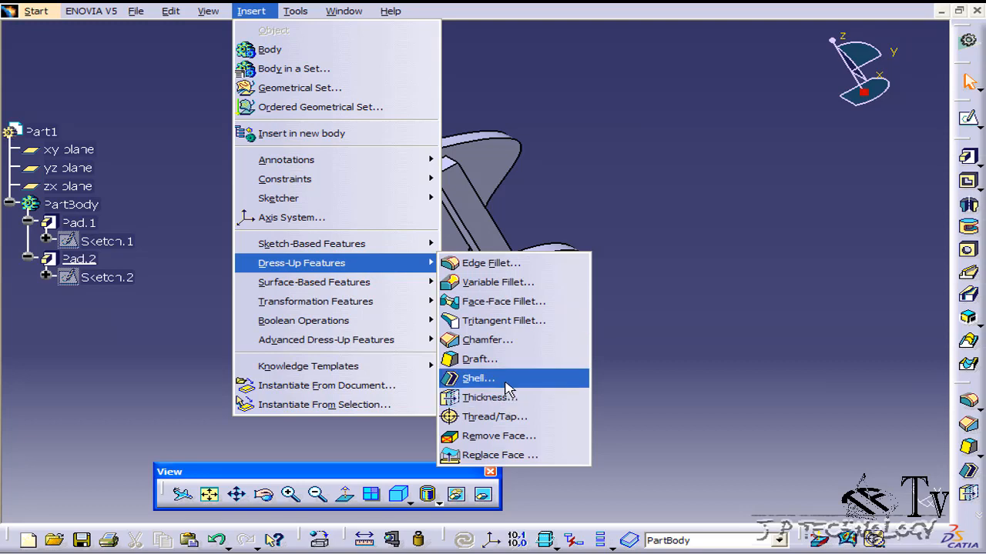
click(477, 379)
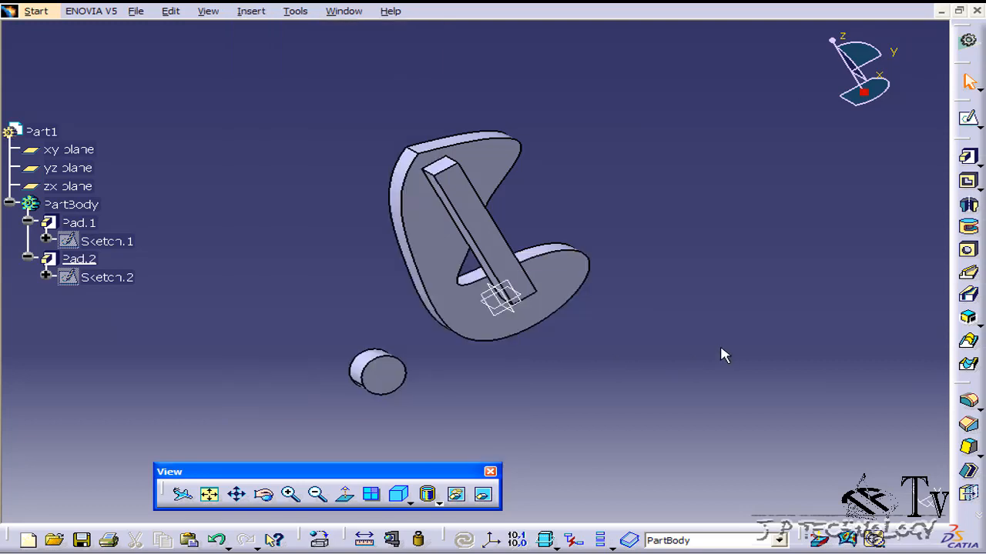
mouse_move(655, 296)
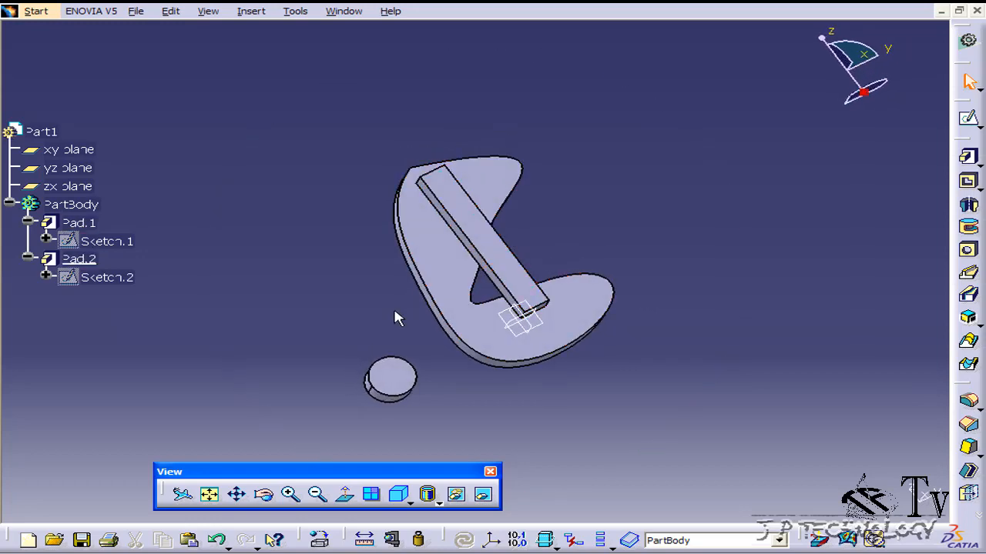
drag(397, 317, 470, 356)
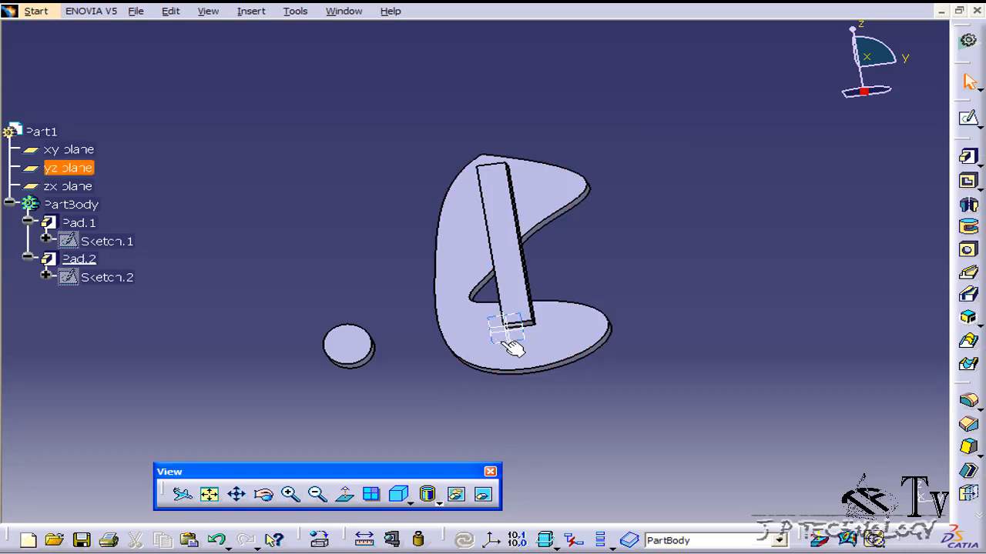
drag(511, 339, 819, 397)
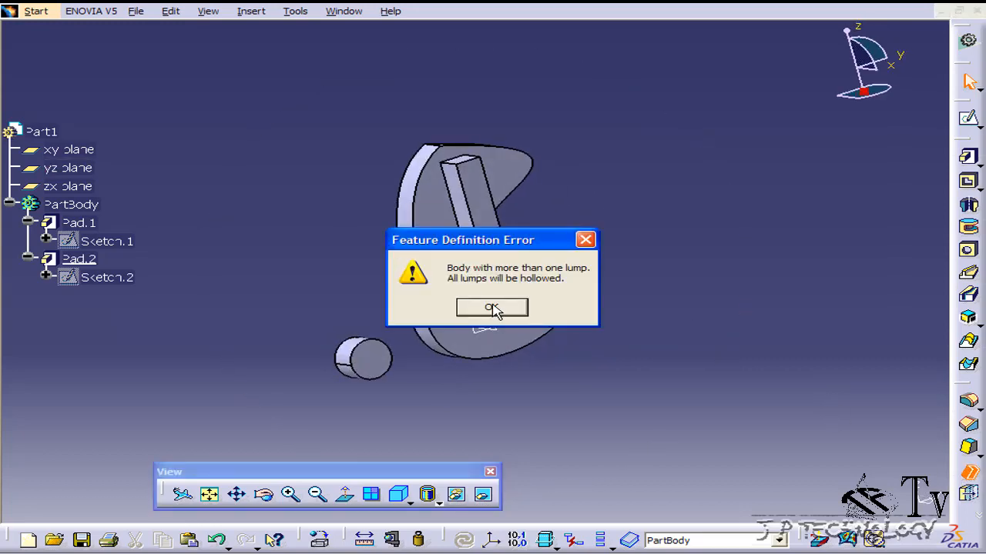
click(491, 308)
text(1)
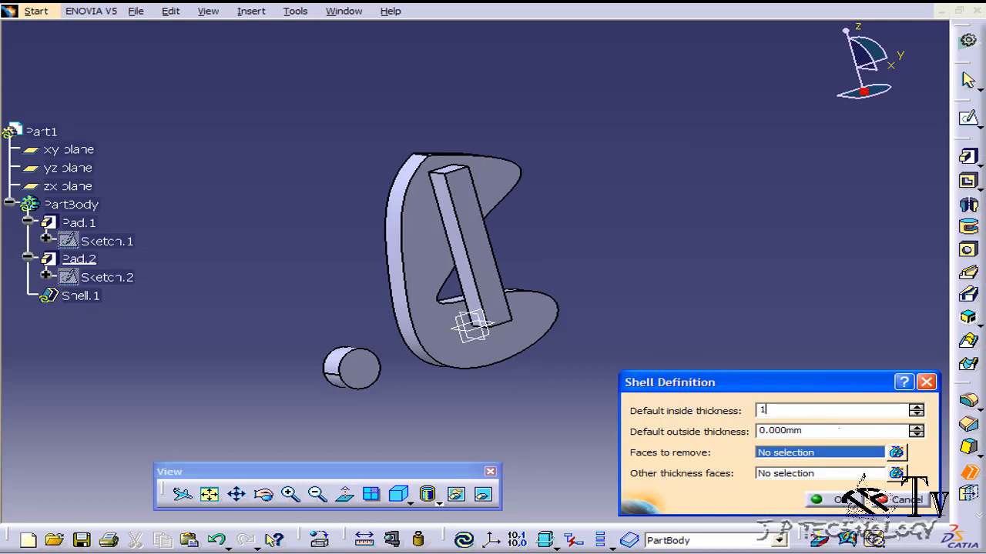
text(0.000mm)
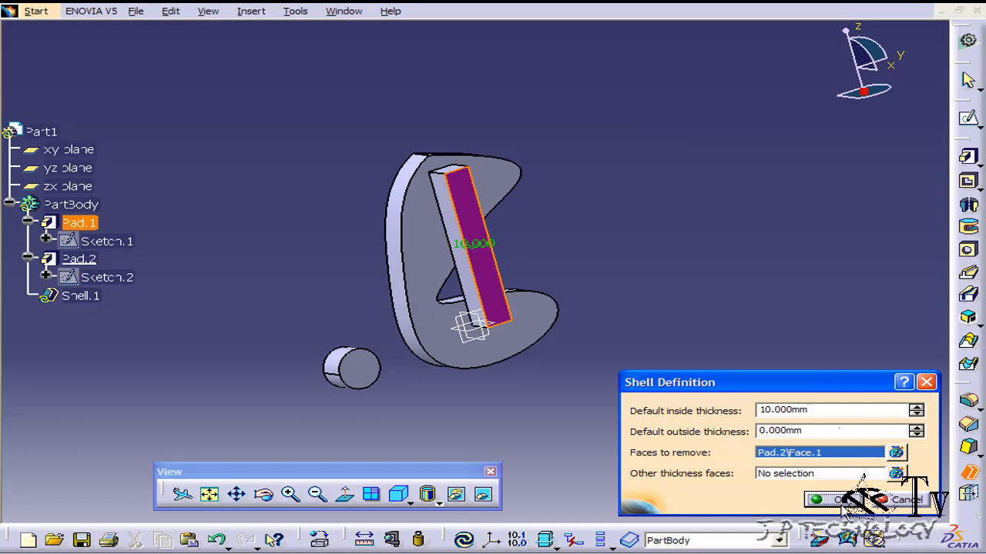
click(838, 499)
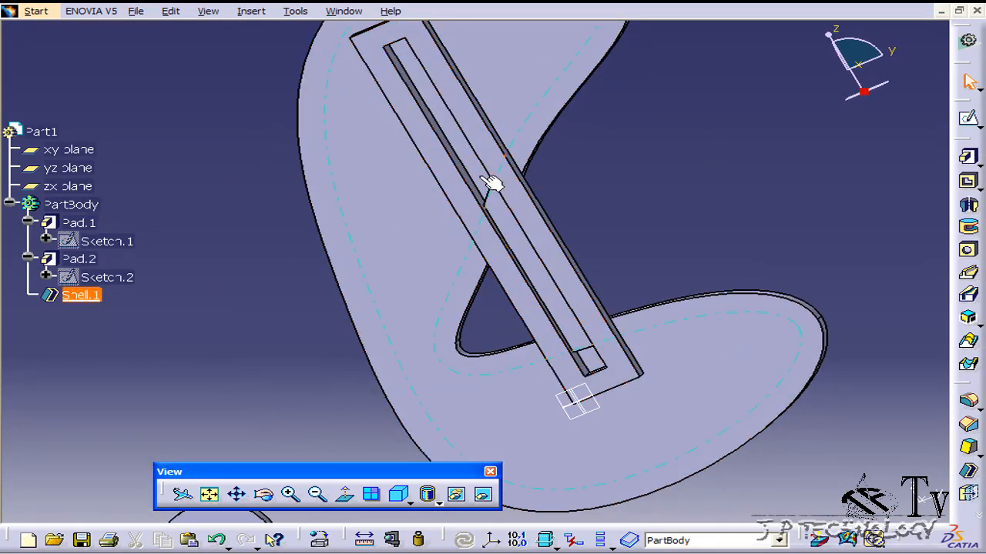
mouse_move(443, 104)
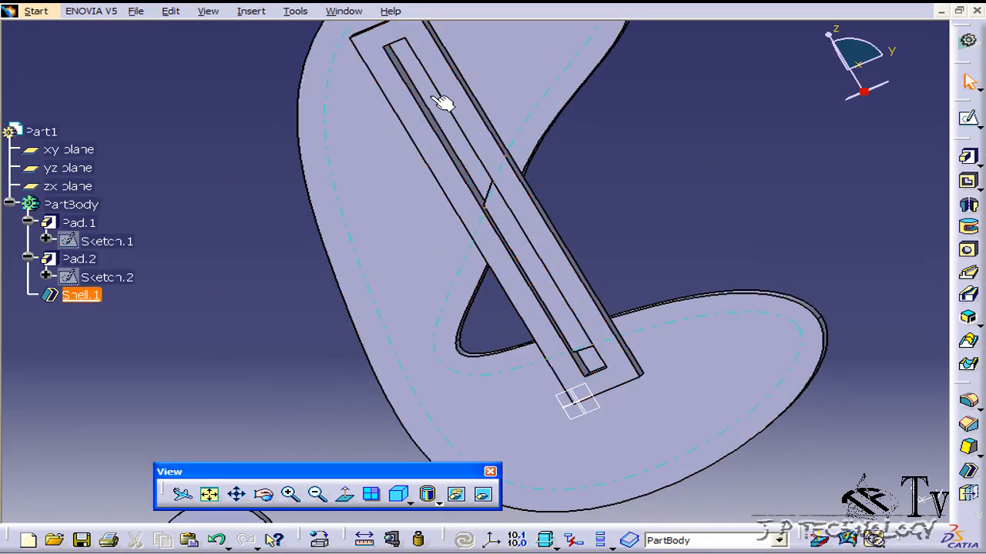
click(78, 259)
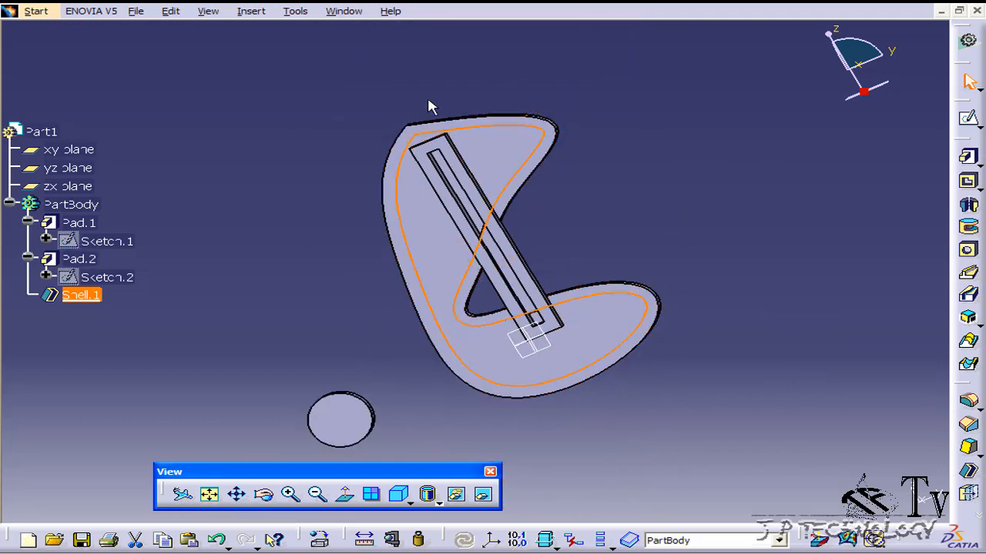
Orbit around the hollowed bar to check it, then remove Shell.1 so the pads are solid again
click(625, 231)
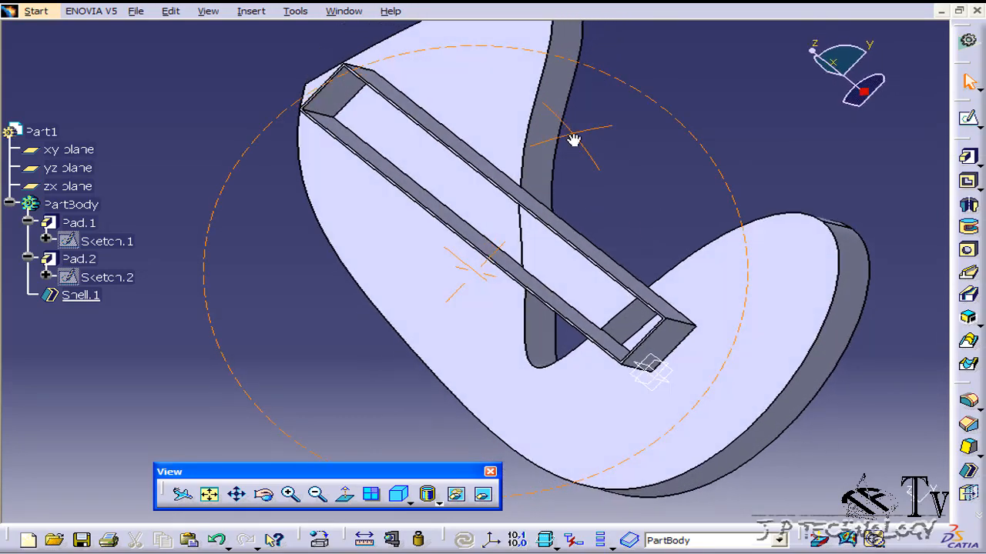
drag(573, 140, 758, 173)
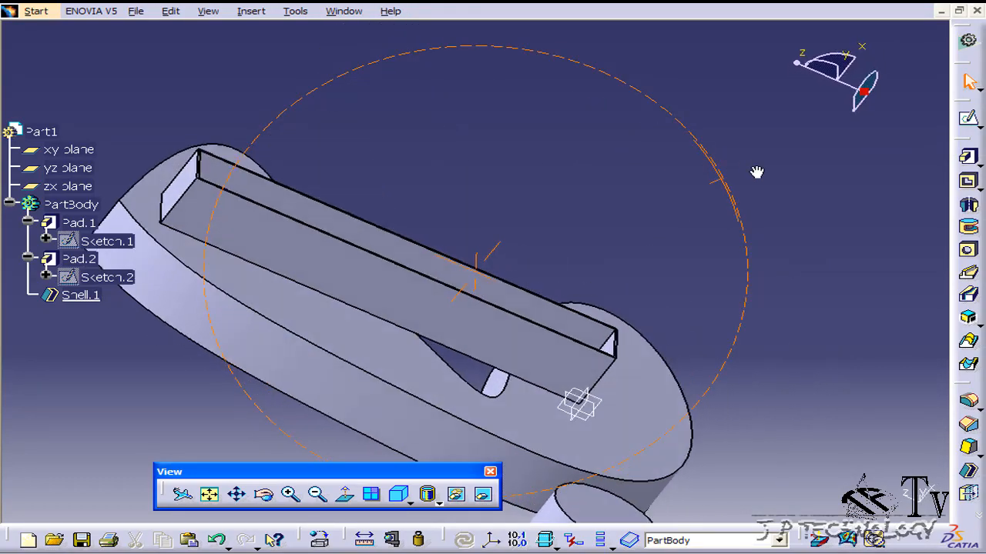
drag(758, 173, 560, 369)
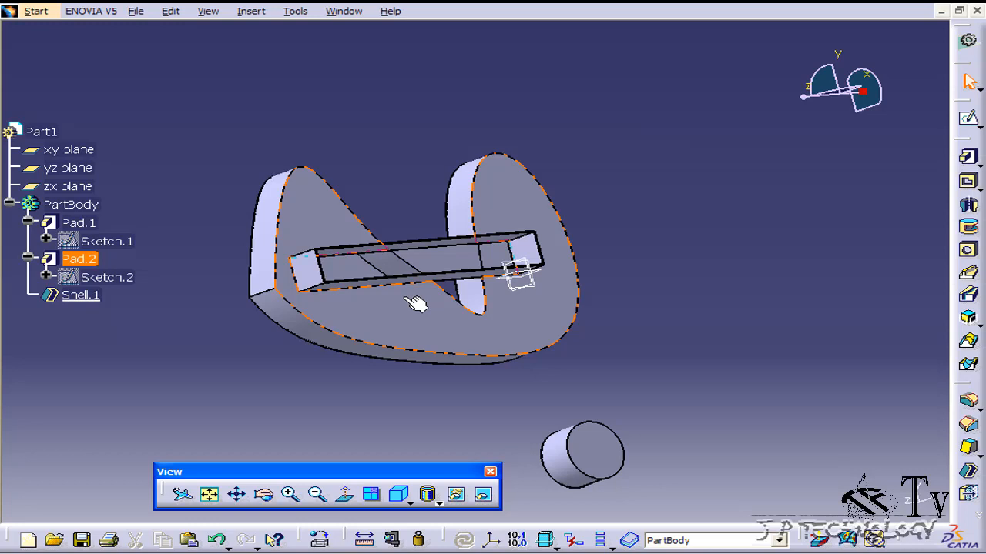
click(603, 319)
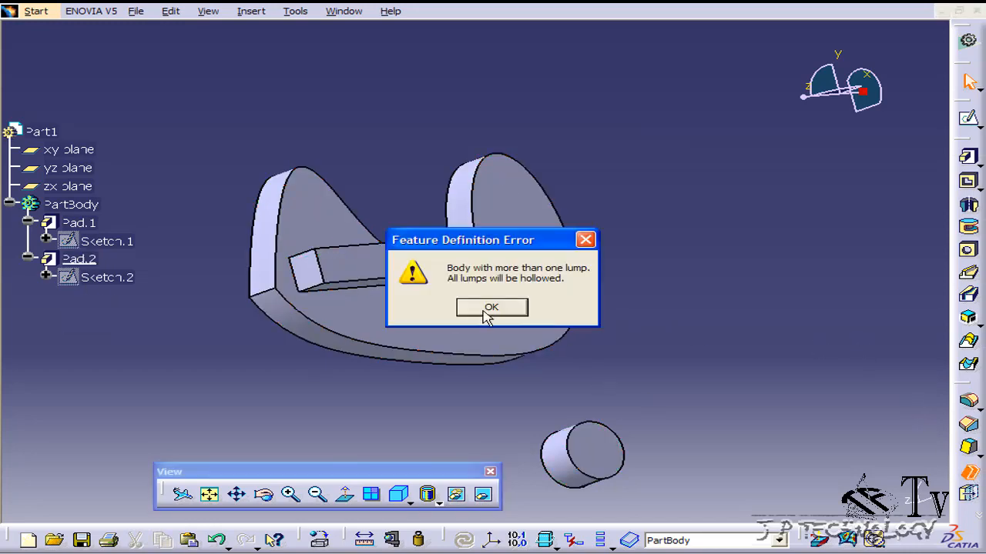
Recreate Shell.1 with 0 inside and 2 mm outside thickness, removing the bar's top face
click(492, 308)
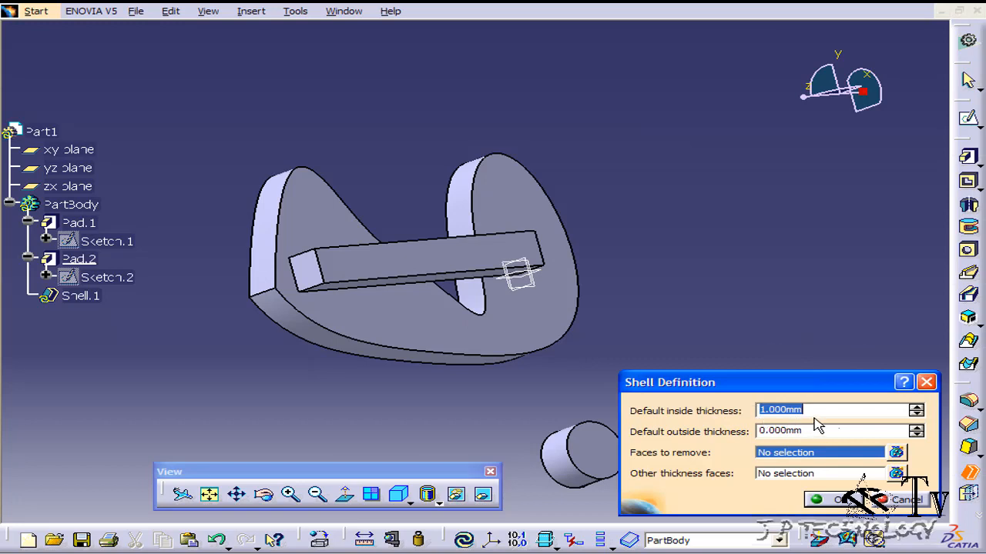
mouse_move(815, 431)
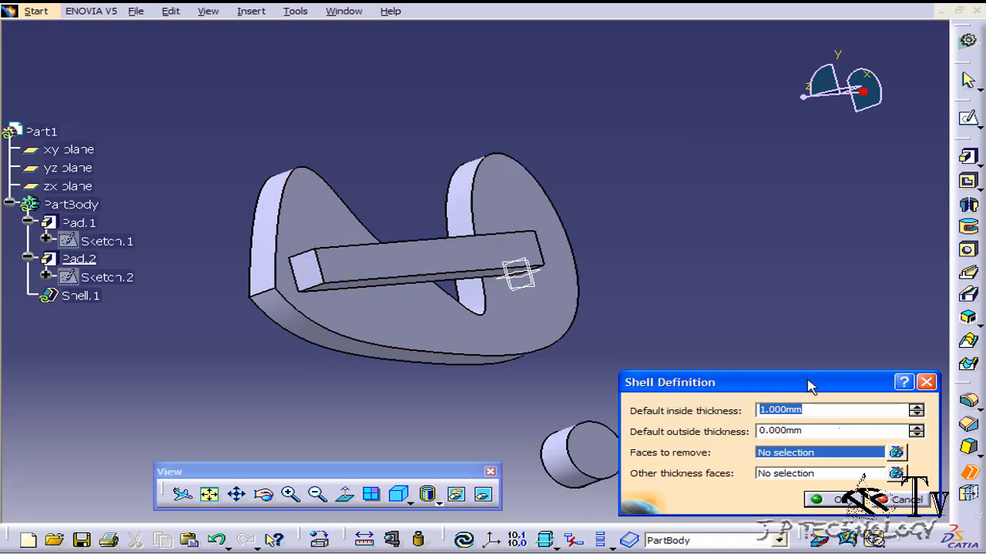
mouse_move(595, 385)
text(0)
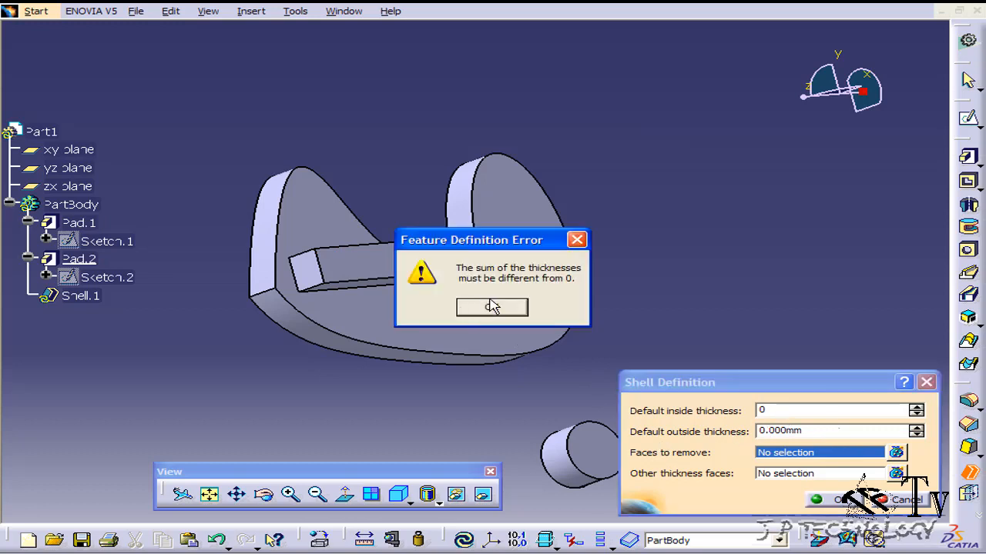
click(493, 308)
text(2)
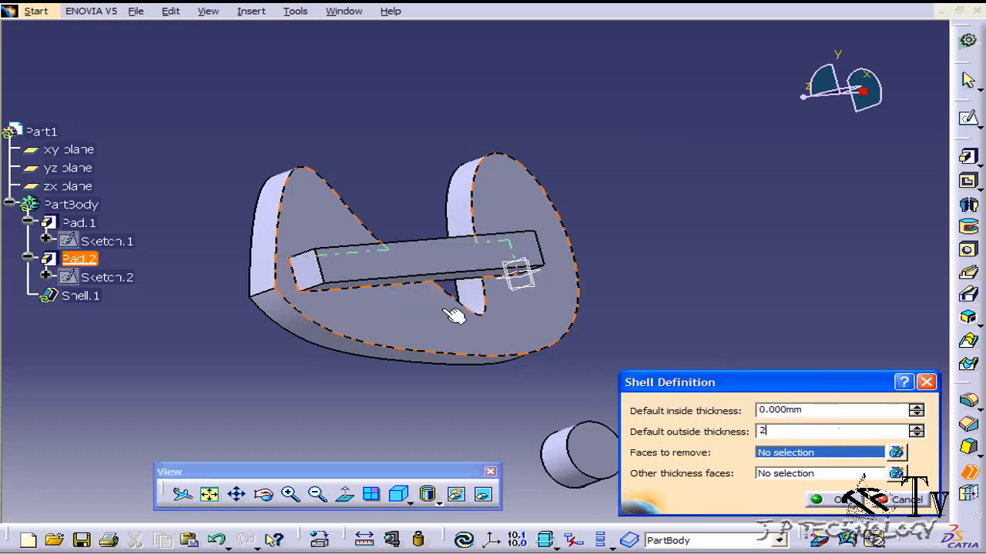
click(428, 258)
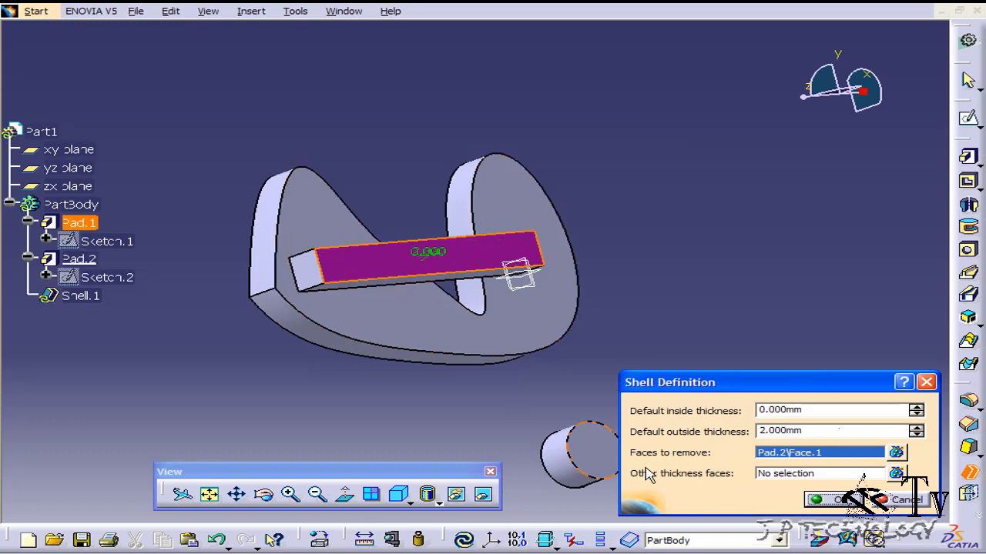
click(843, 499)
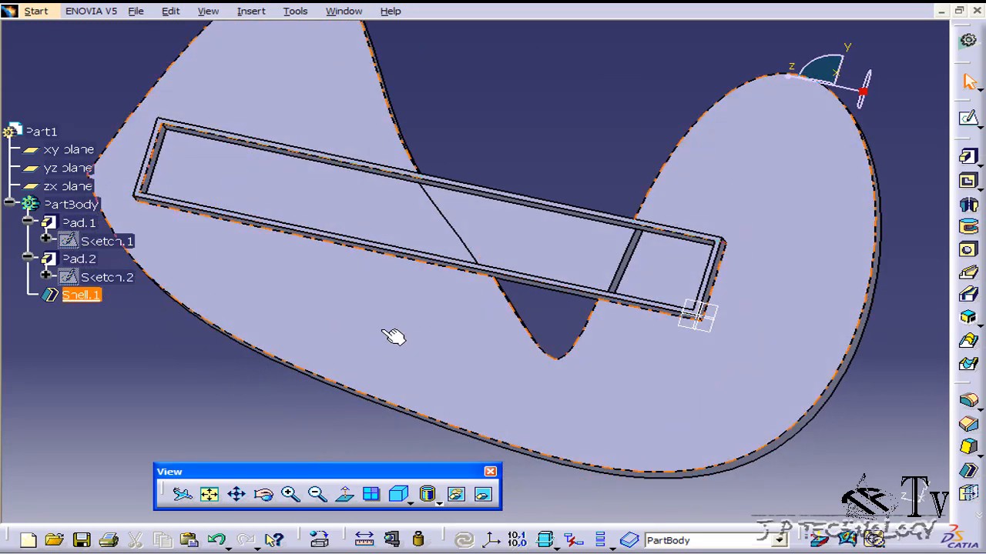
click(106, 278)
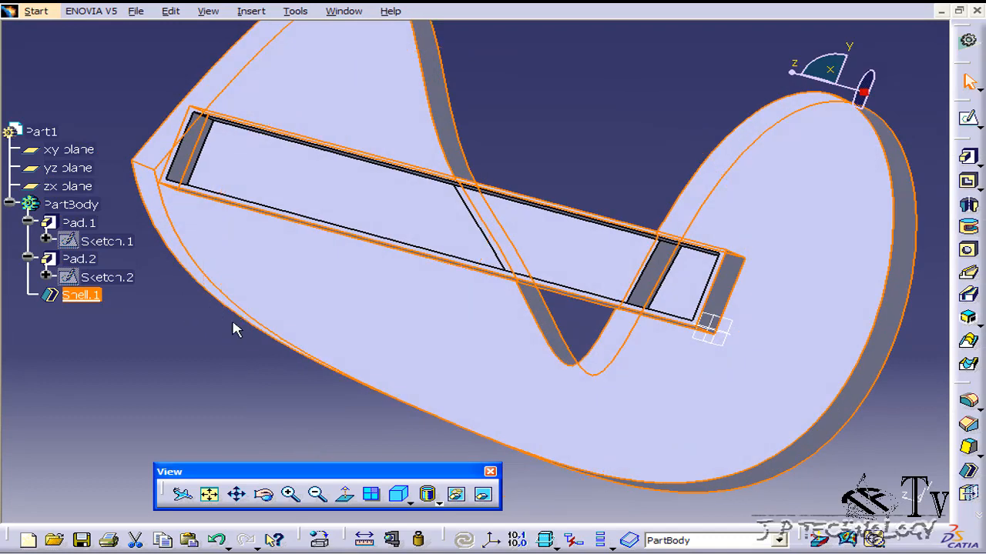
mouse_move(516, 146)
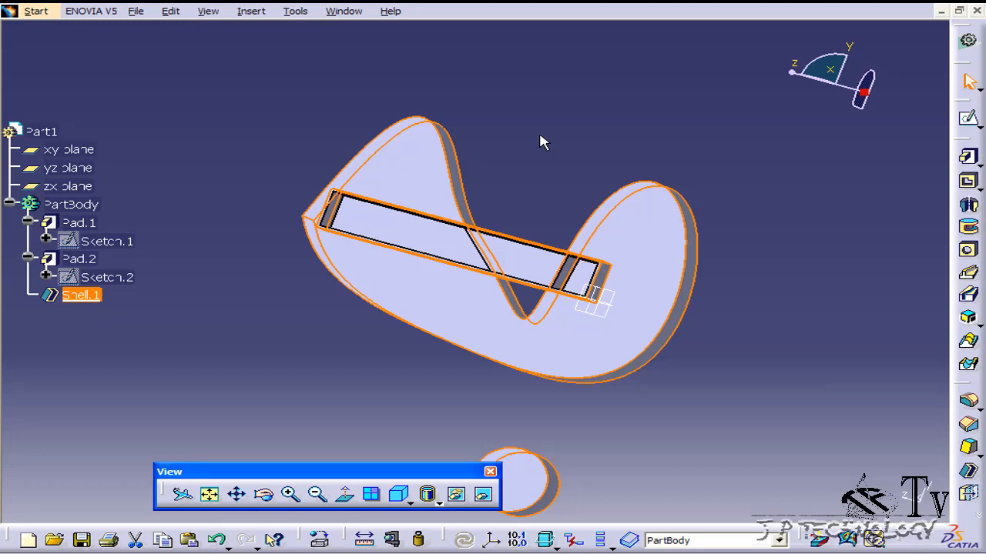
drag(542, 141, 534, 209)
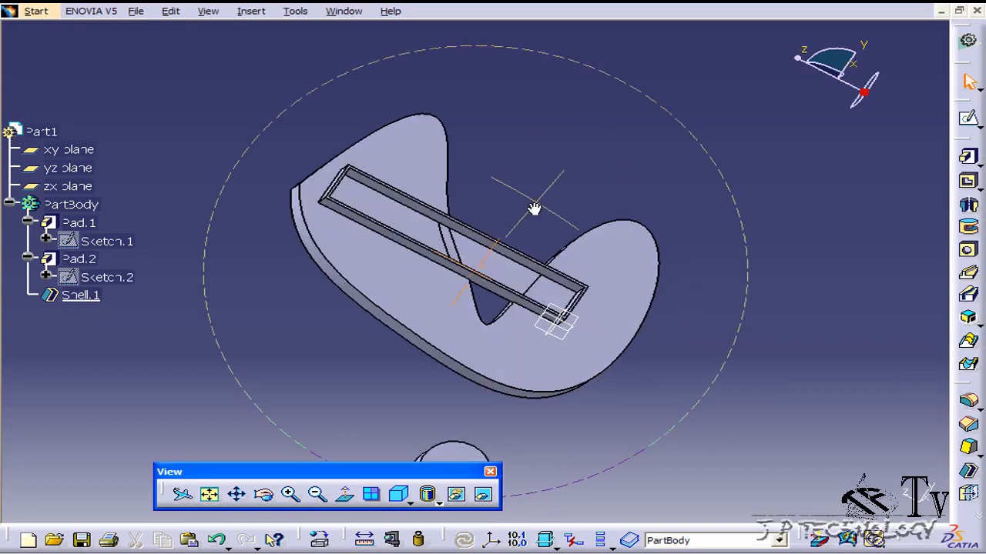
drag(534, 209, 668, 253)
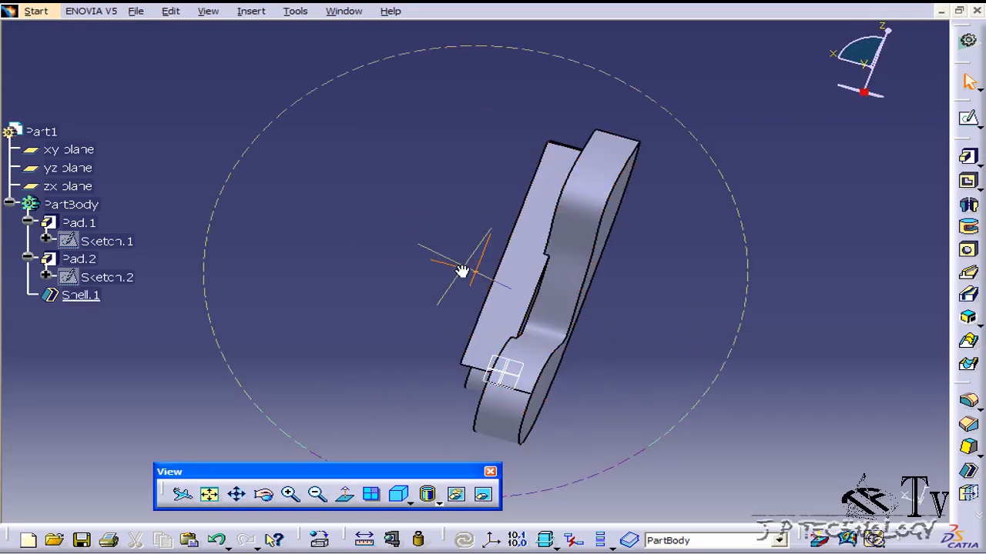
drag(462, 270, 773, 300)
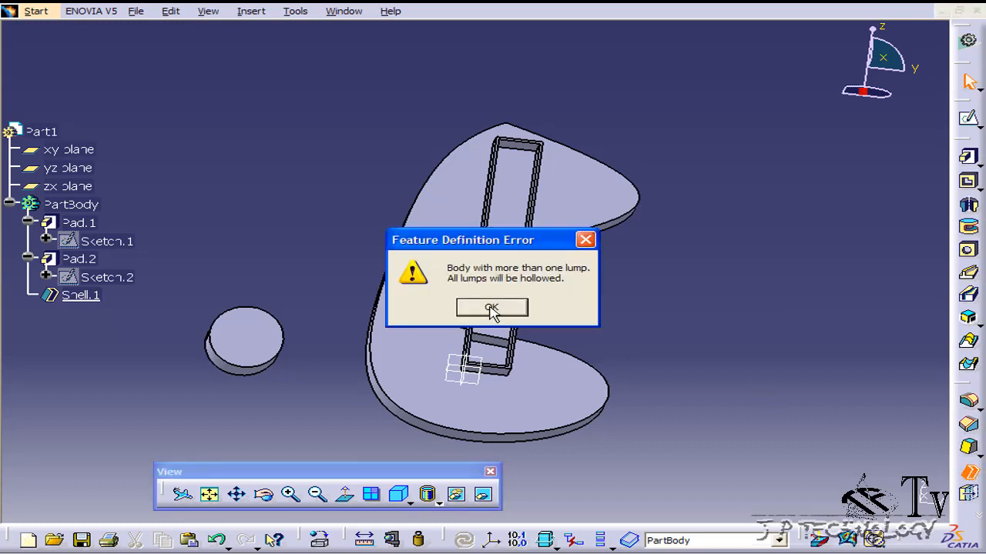
Create Shell.2 with 2 mm outside thickness, removing both end faces of the small cylinder
click(492, 308)
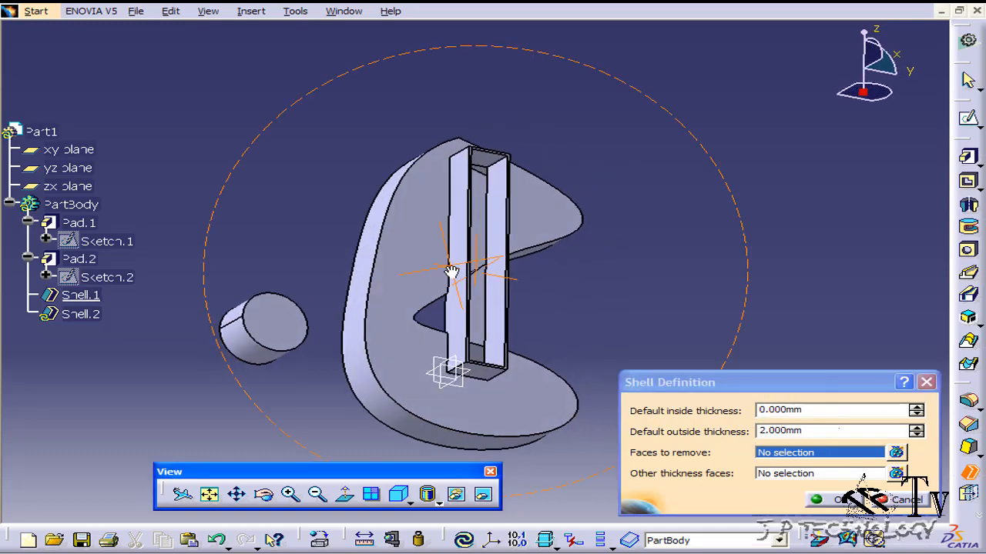
click(278, 315)
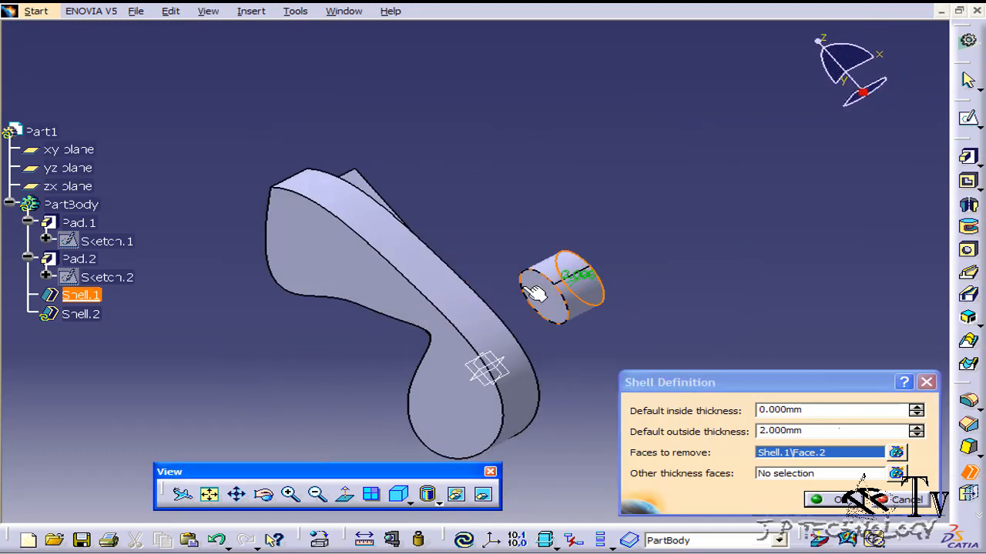
click(539, 296)
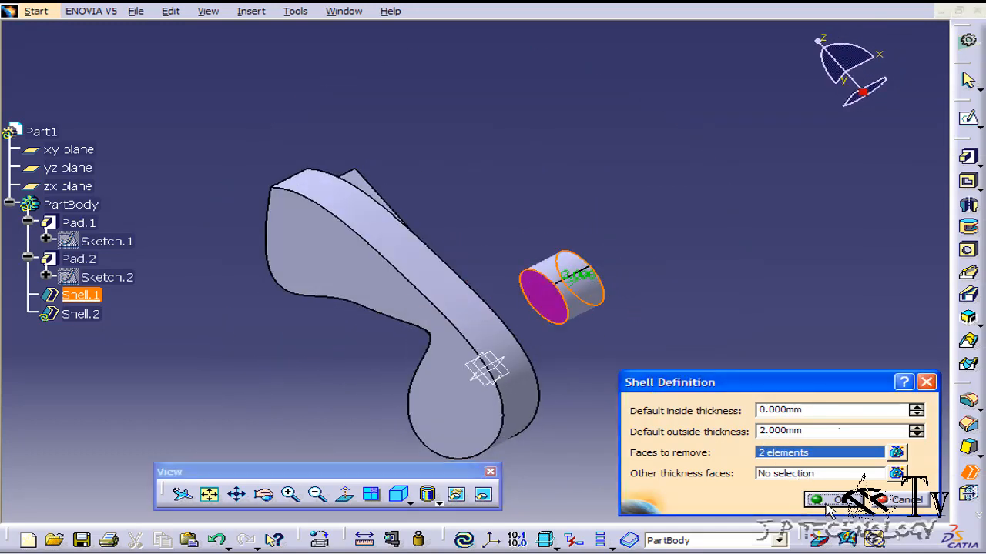
click(837, 499)
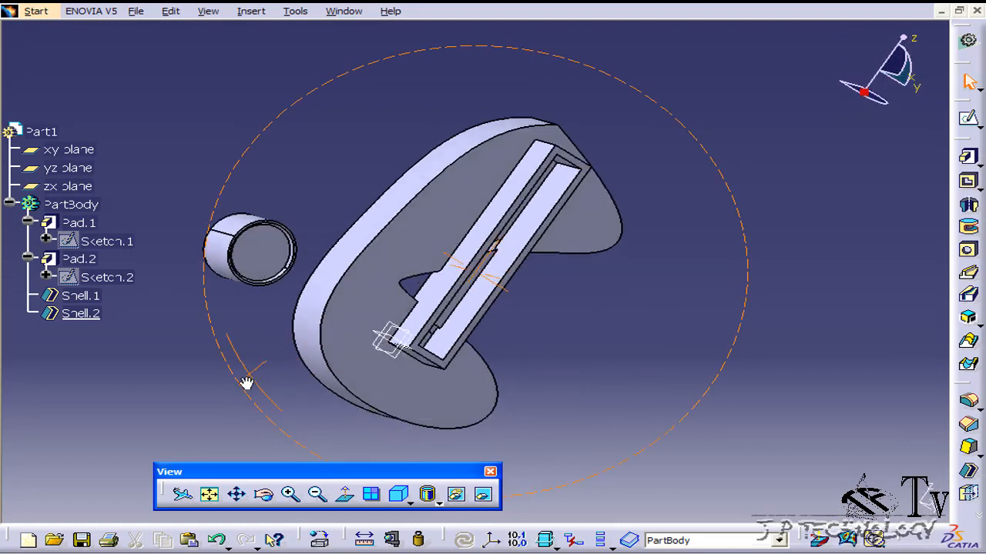